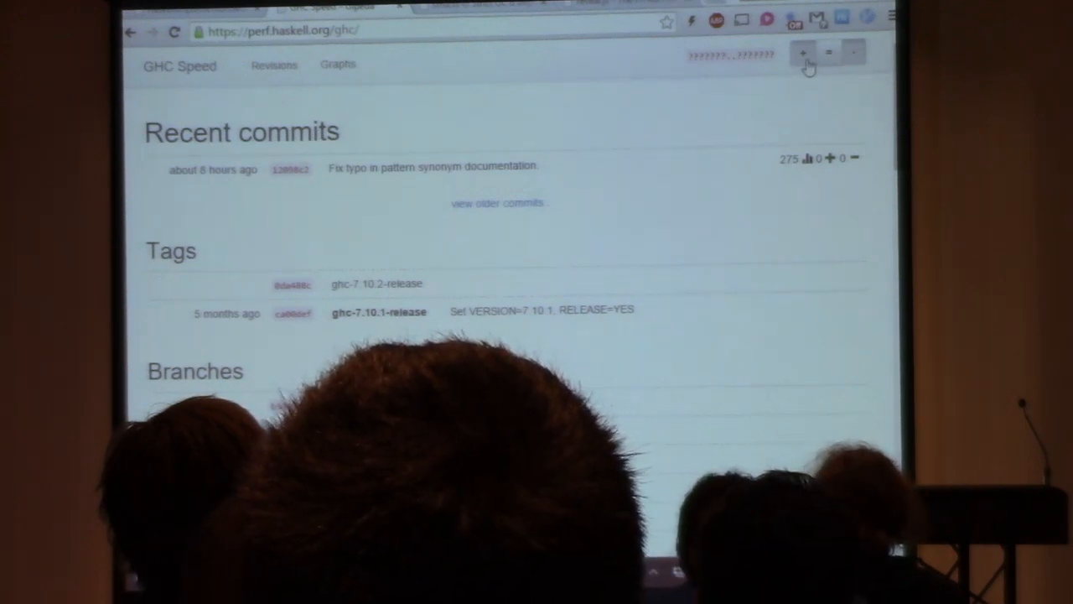
Expand the GHC Speed dashboard from recent commits to the full All commits list.
{"action": "left_click", "coordinate": [496, 202]}
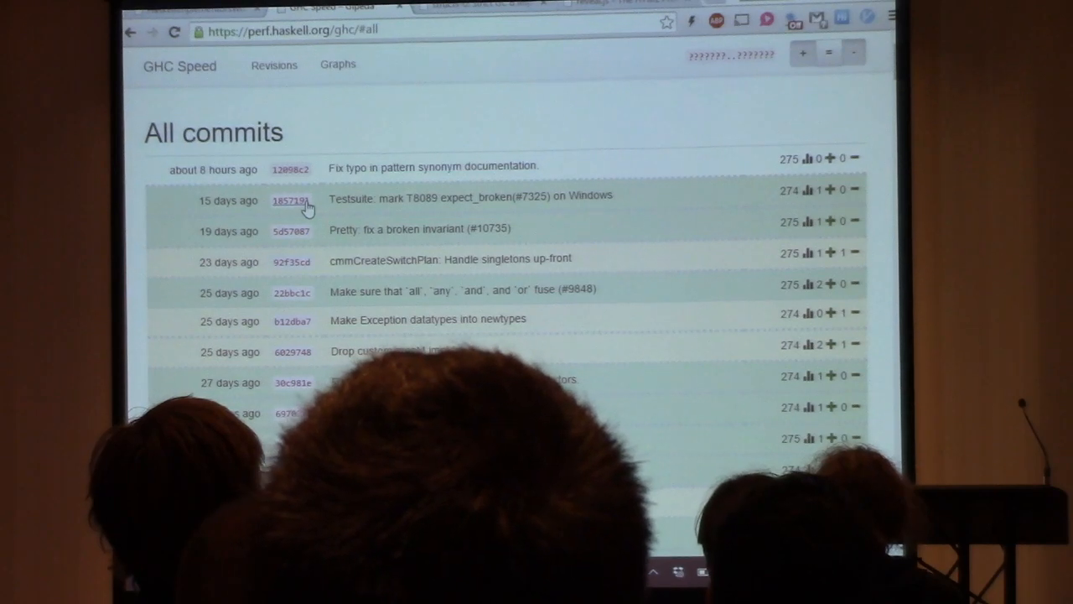
{"action": "mouse_move", "coordinate": [325, 216]}
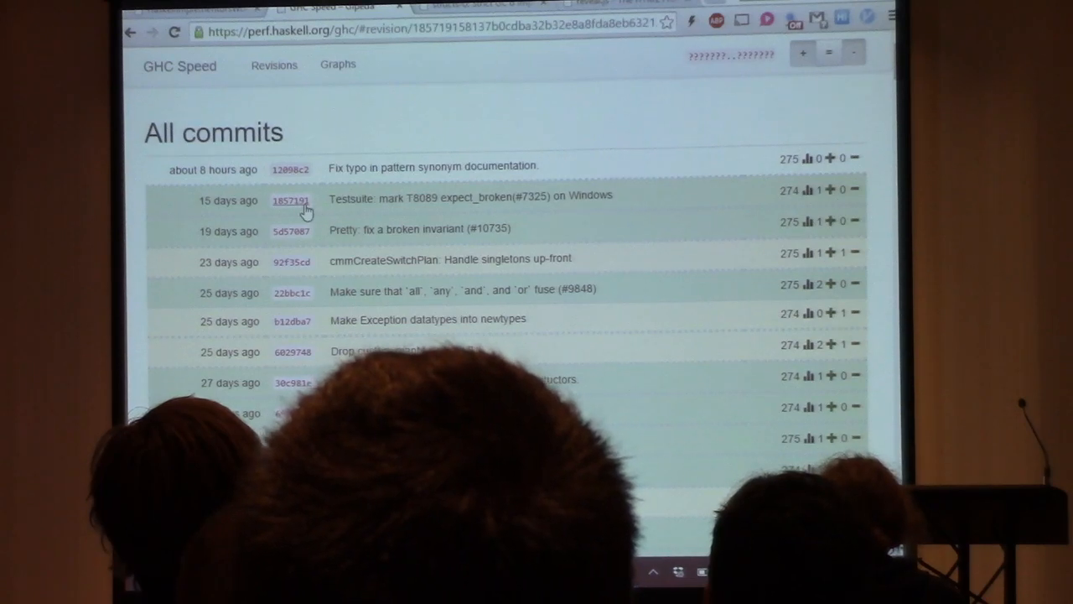
Open commit 1857191's report and its nofib/time/fasta graph, then switch to Meine Diss.
{"action": "left_click", "coordinate": [290, 199]}
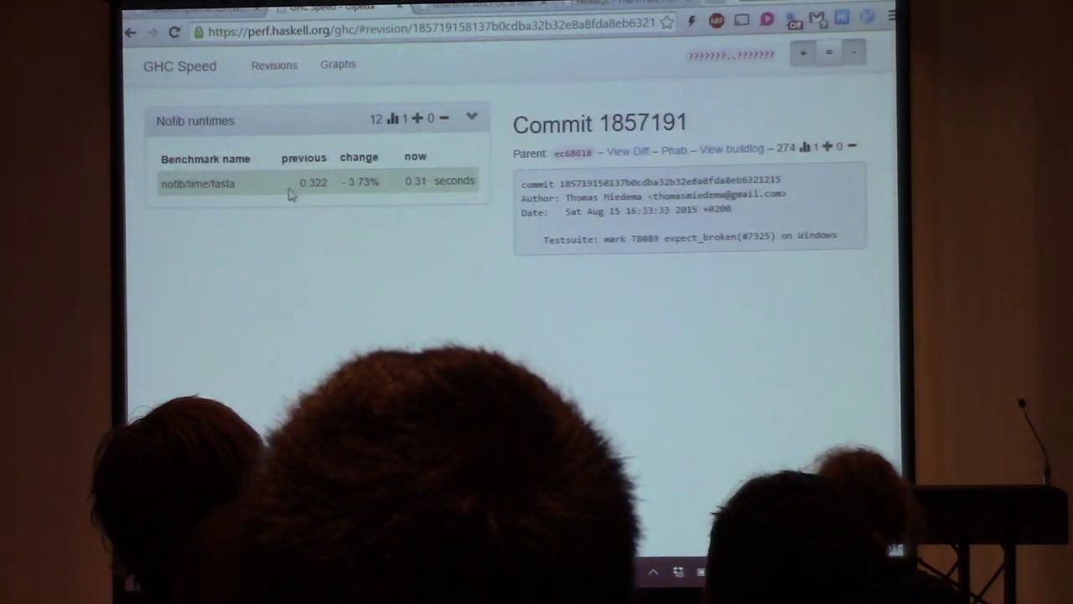
{"action": "left_click", "coordinate": [198, 183]}
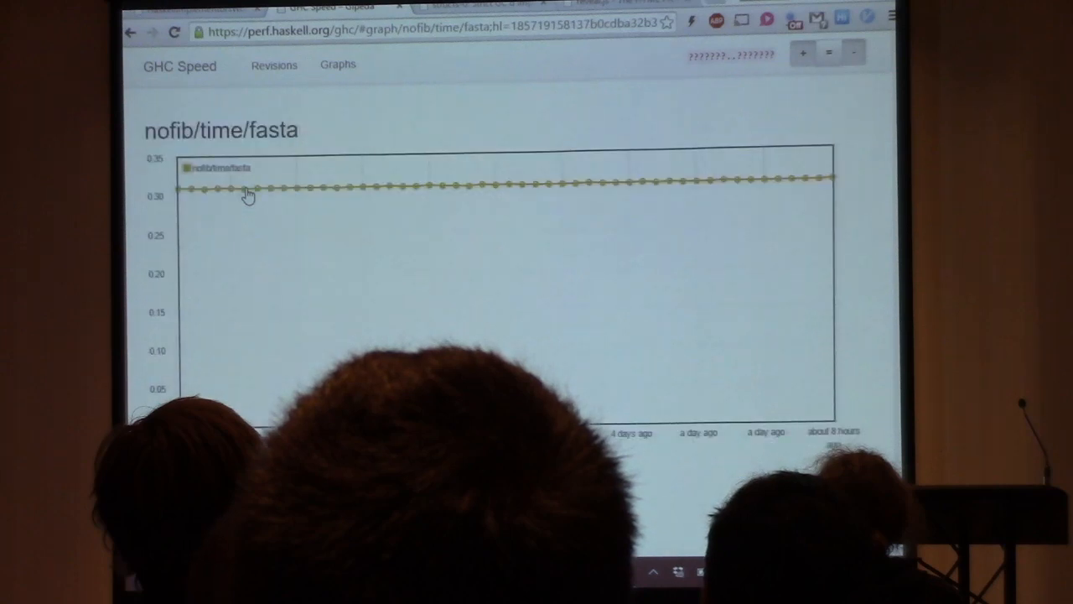
{"action": "mouse_move", "coordinate": [259, 260]}
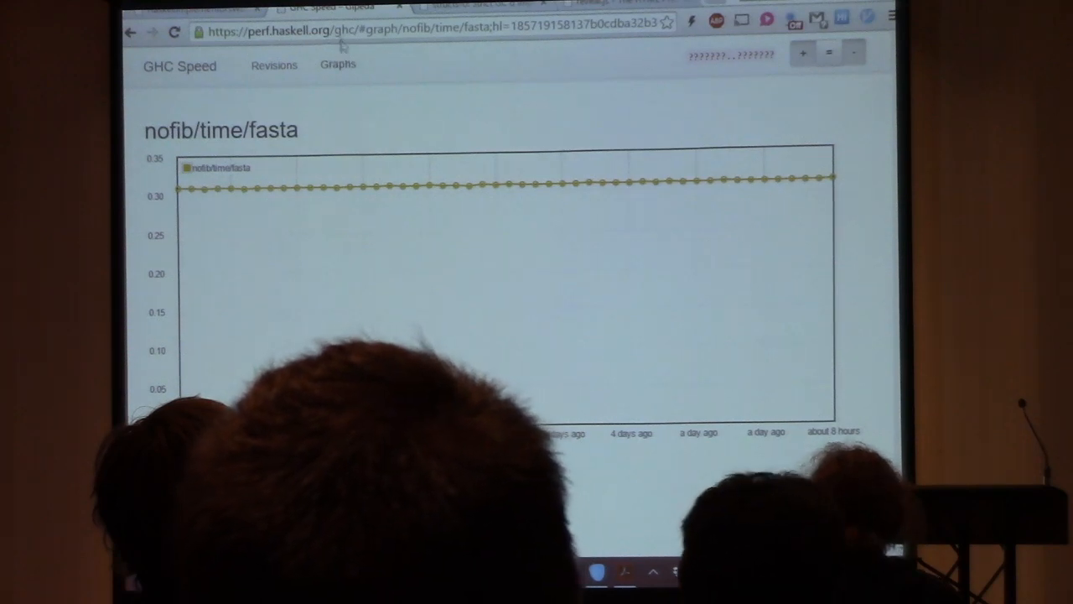
{"action": "left_click", "coordinate": [420, 23]}
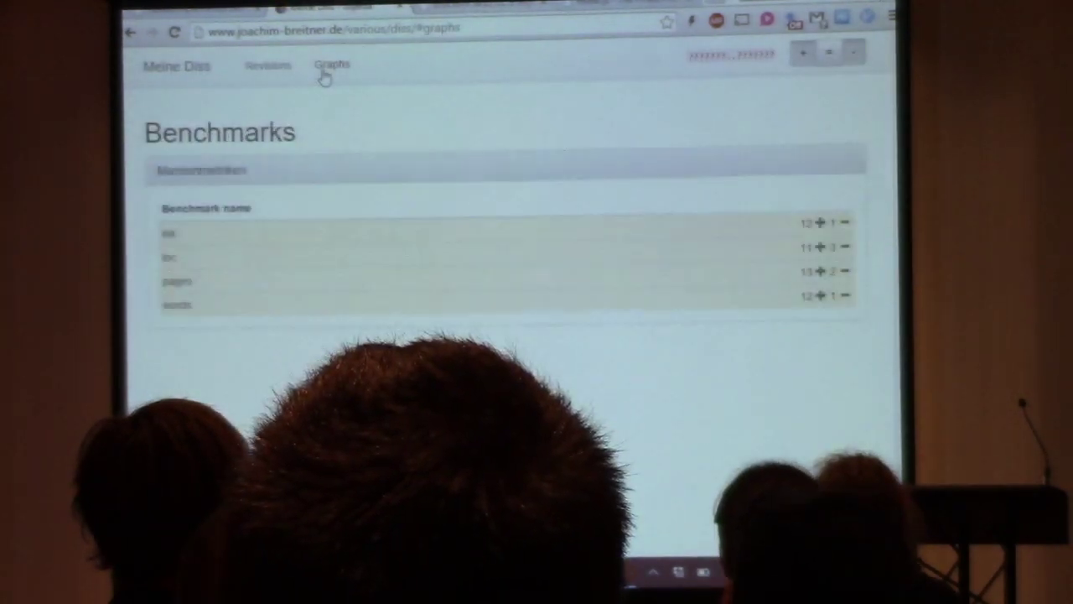
View the Meine Diss benchmark graphs and the latest thesis commit's report.
{"action": "left_click", "coordinate": [176, 233]}
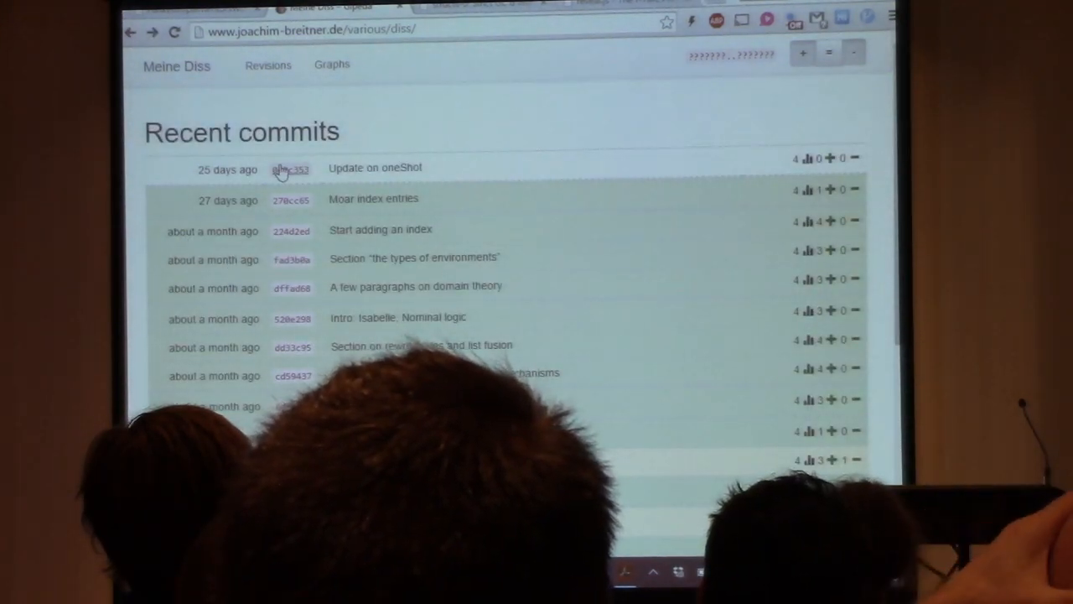
{"action": "left_click", "coordinate": [291, 169]}
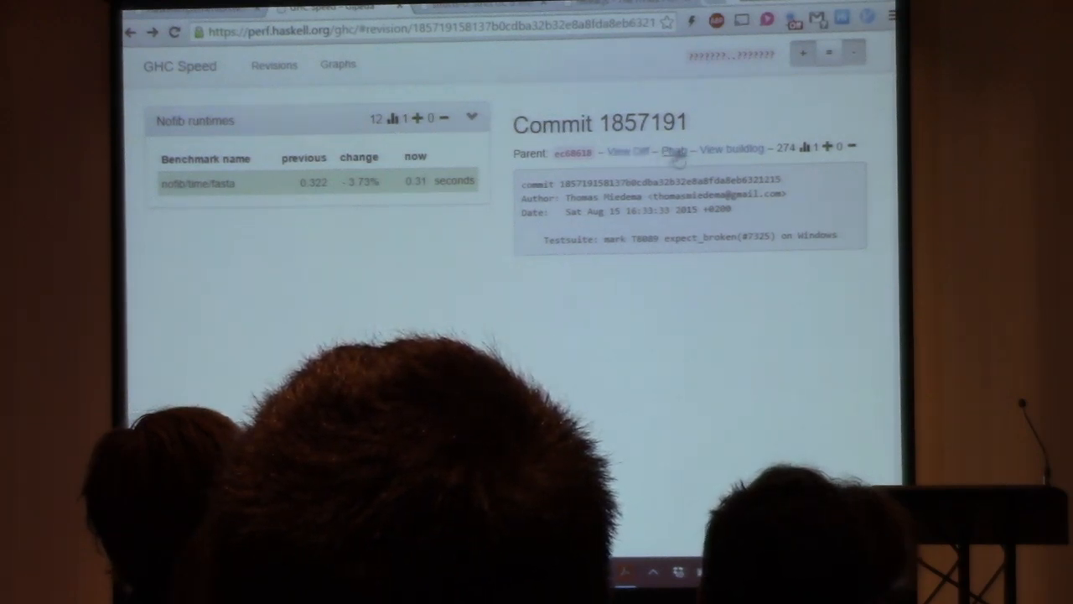
Open the Phabricator code review and build log for commit 1857191.
{"action": "left_click", "coordinate": [732, 148]}
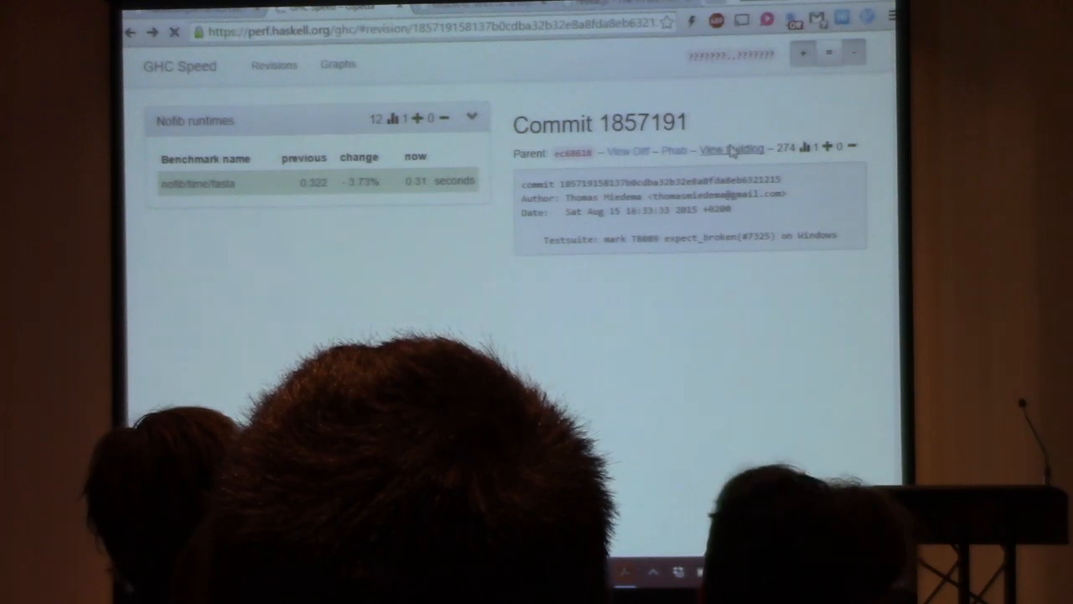
{"action": "left_click", "coordinate": [731, 148]}
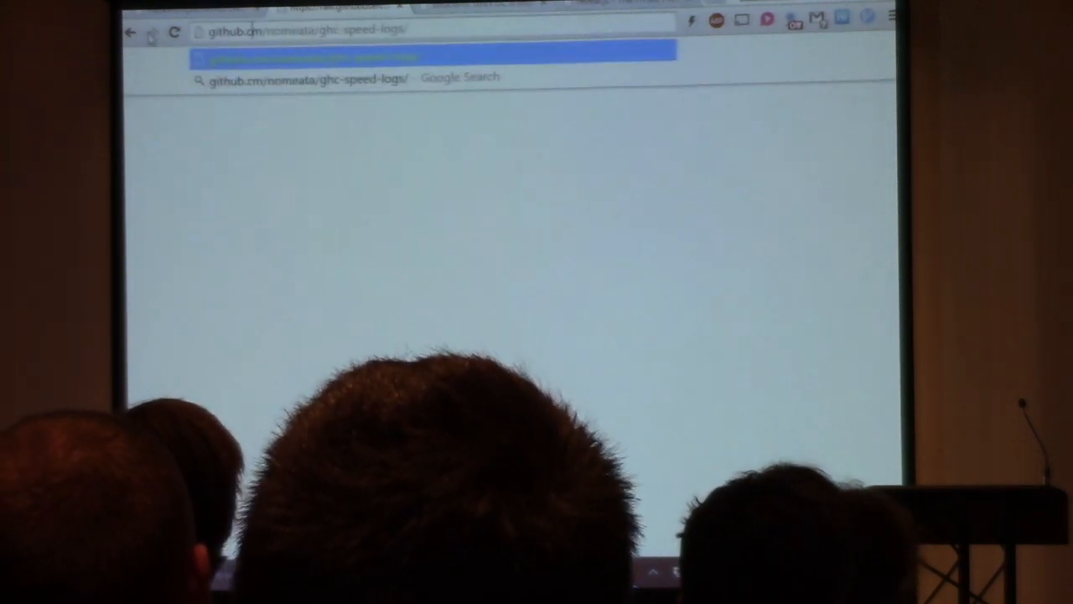
Load github.com/nomeata/ghc-speed-logs to view the repository's log files.
{"action": "key", "text": "Return"}
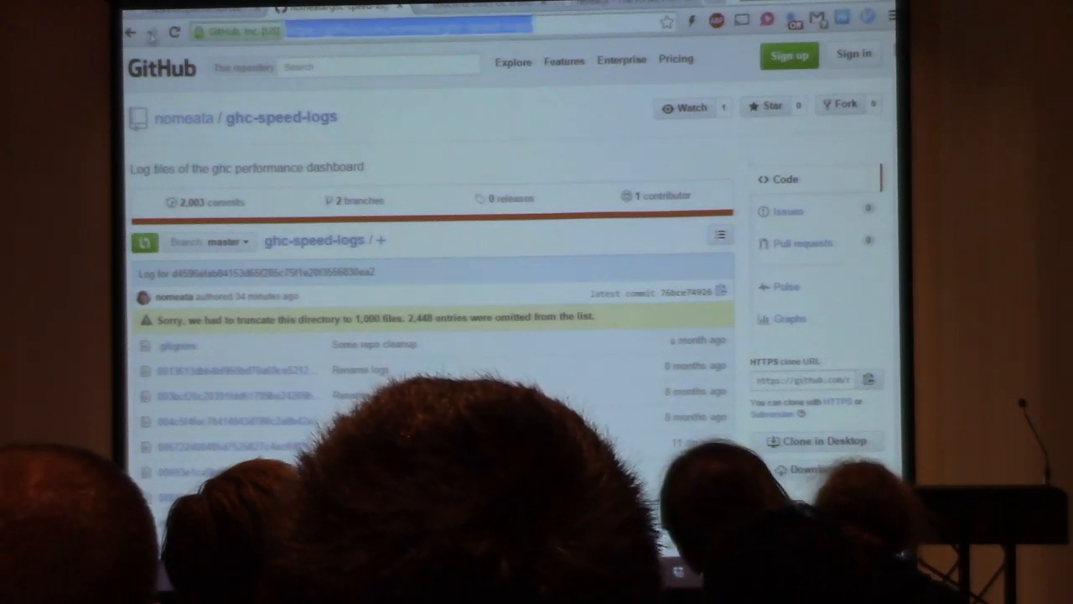
Visit GitHub's gipeda repository, then open the binary library dashboard from perf.haskell.org.
{"action": "type", "text": "github.com/nomeata"}
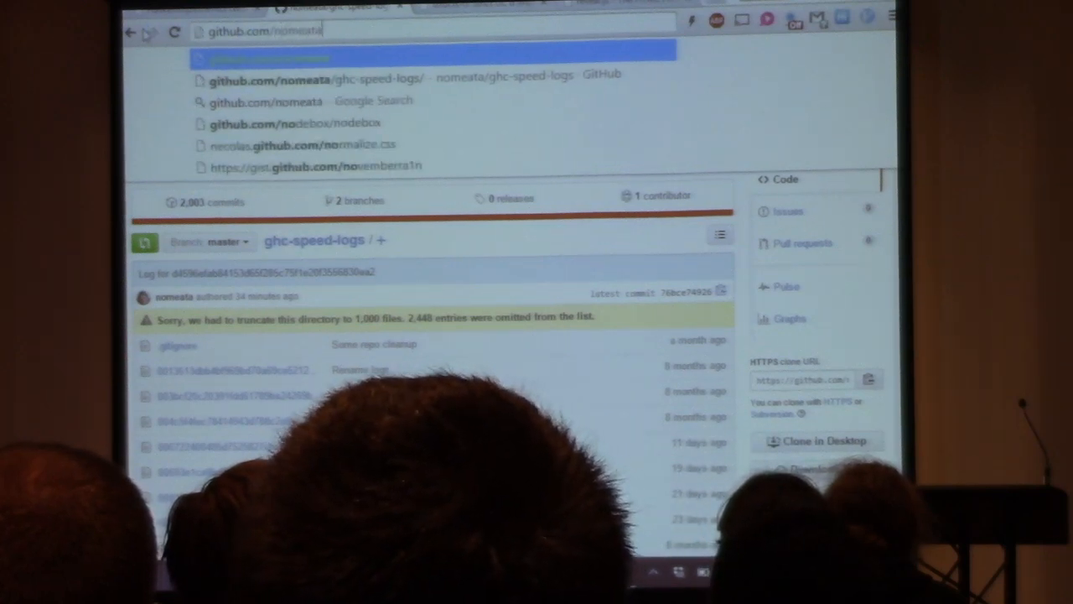
{"action": "type", "text": "/gitpea"}
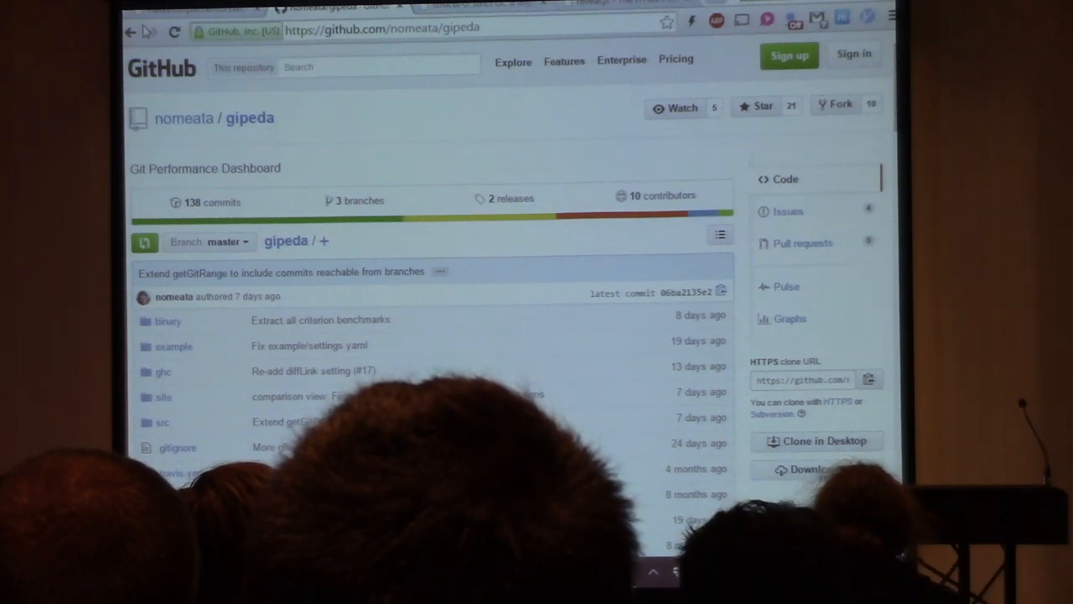
{"action": "left_click", "coordinate": [377, 28]}
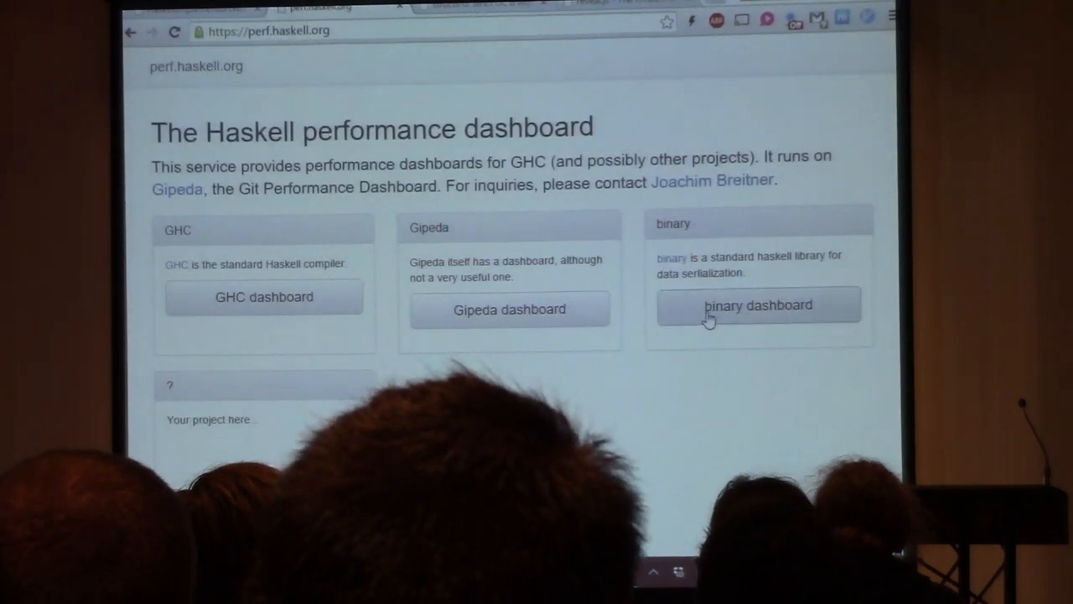
{"action": "left_click", "coordinate": [758, 305]}
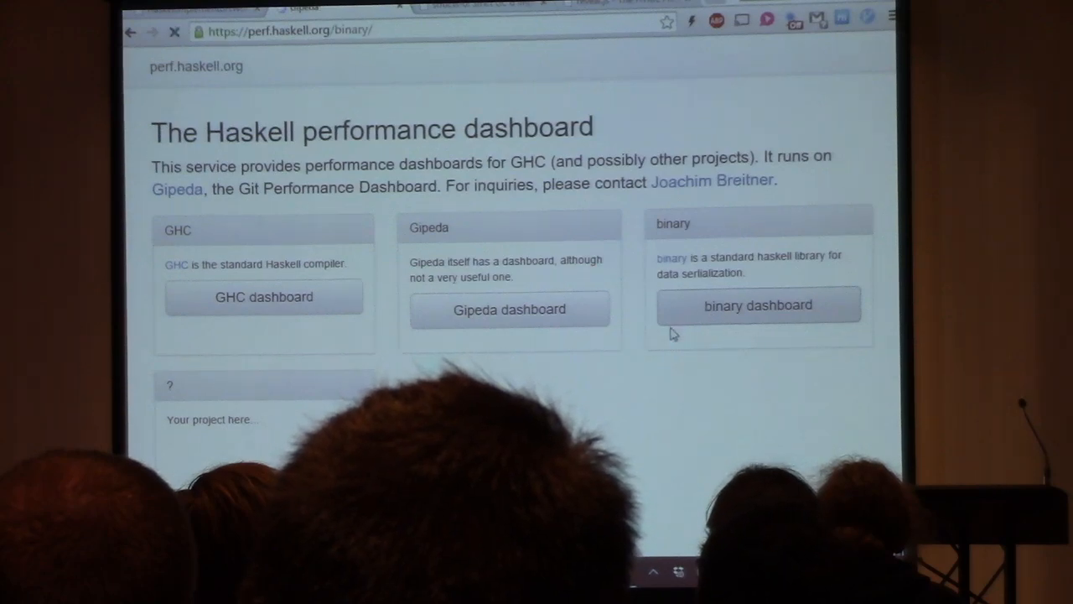
{"action": "left_click", "coordinate": [757, 305]}
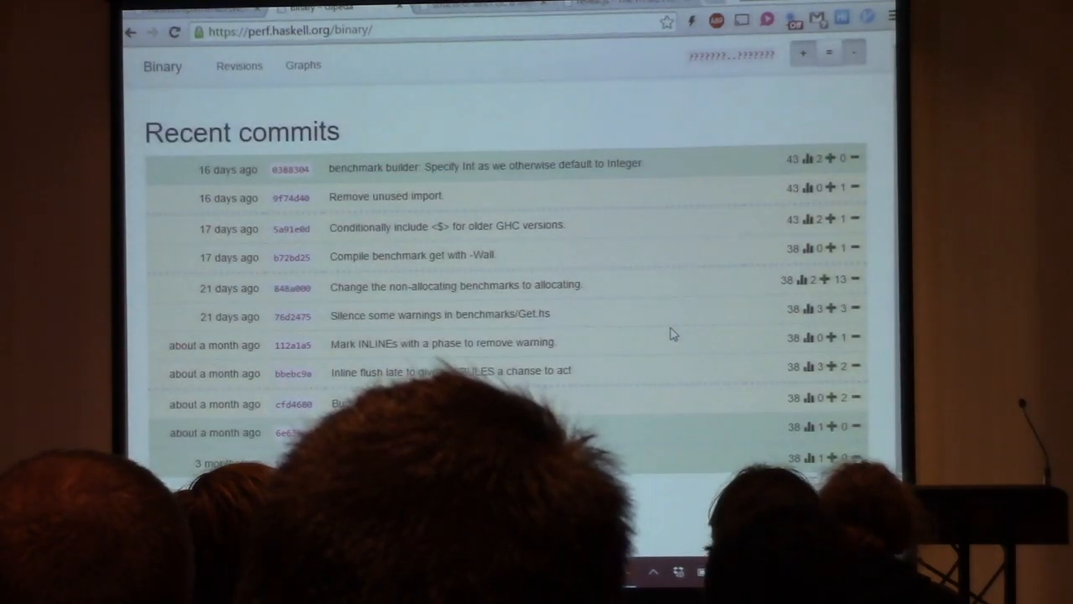